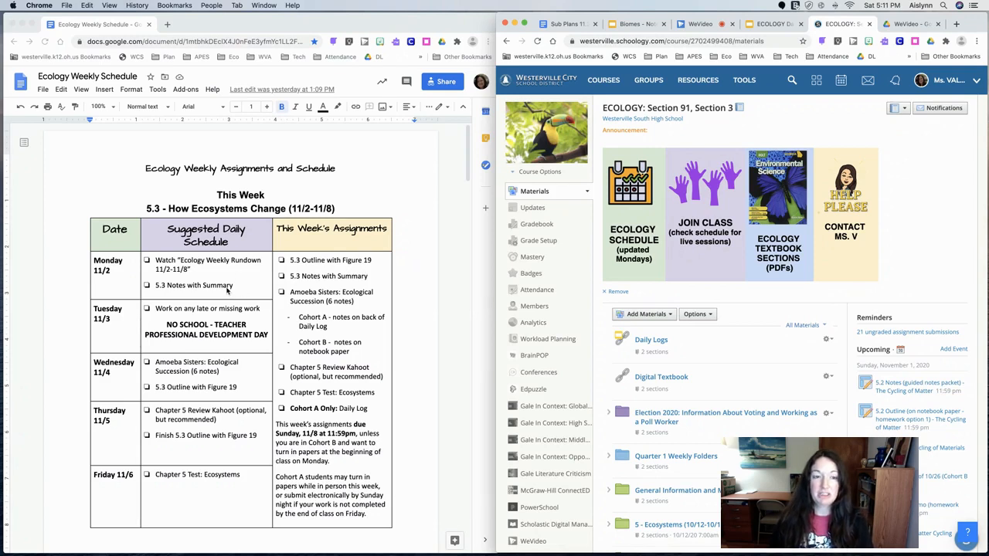
mouse_move(256, 400)
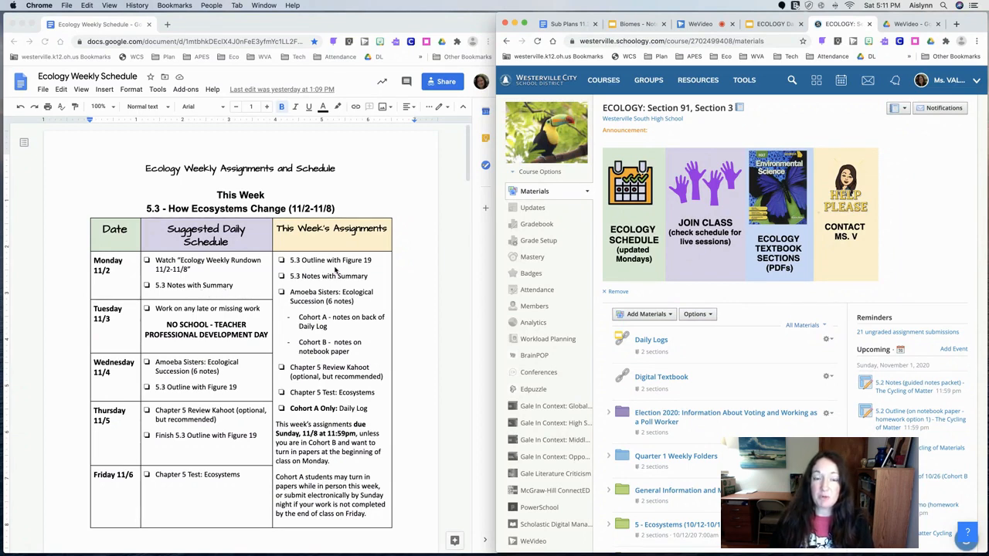
- Locate and expand the 5.3 folder in the Schoology Materials list
scroll(down, 3)
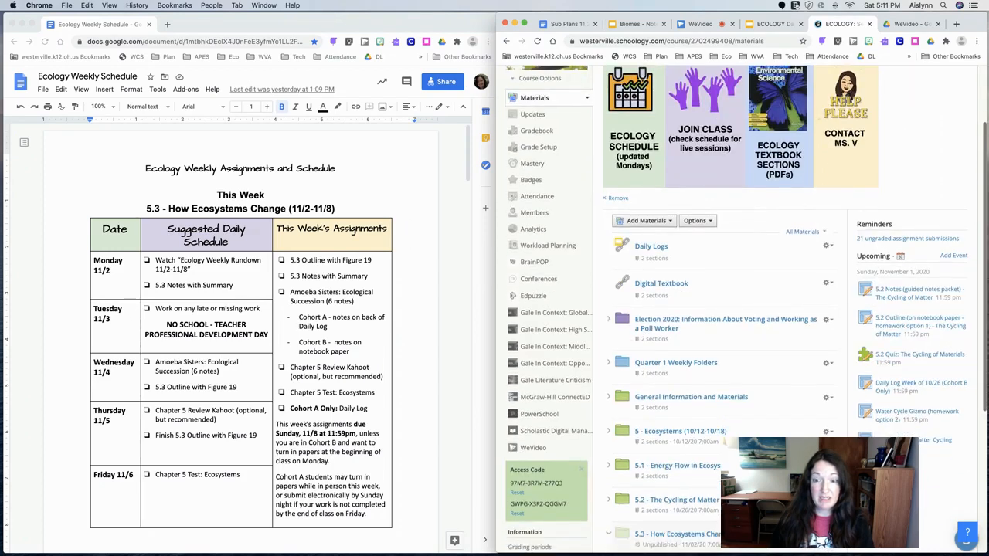
scroll(down, 3)
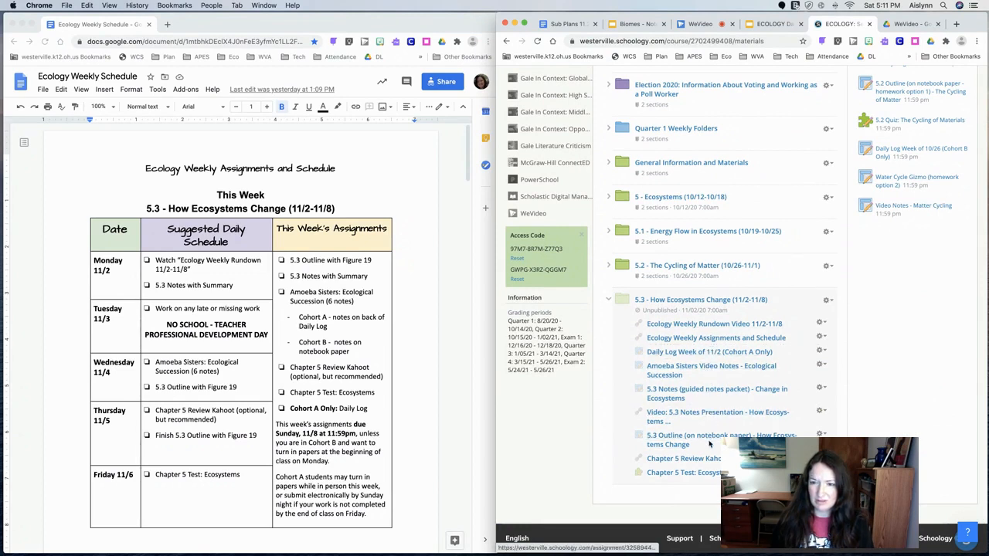
click(721, 439)
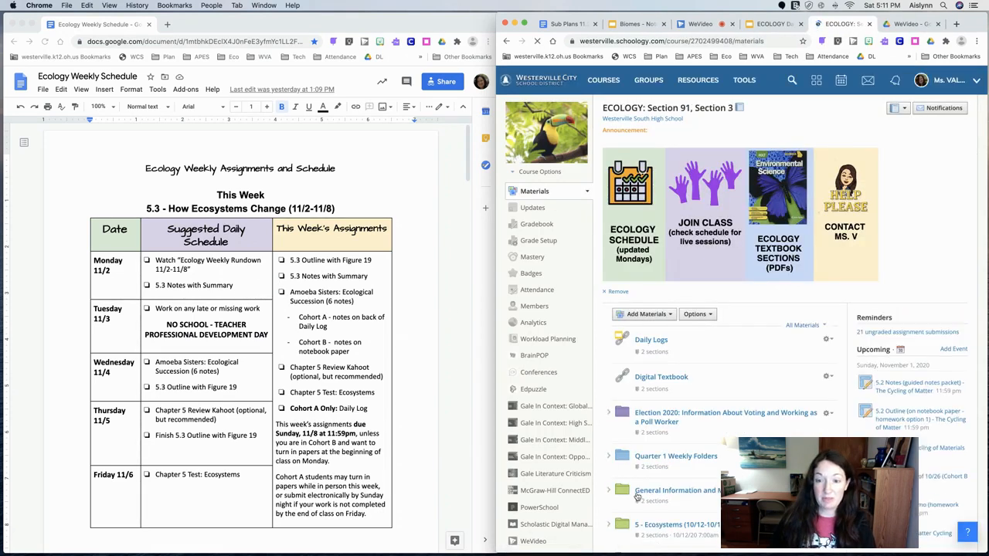
scroll(down, 3)
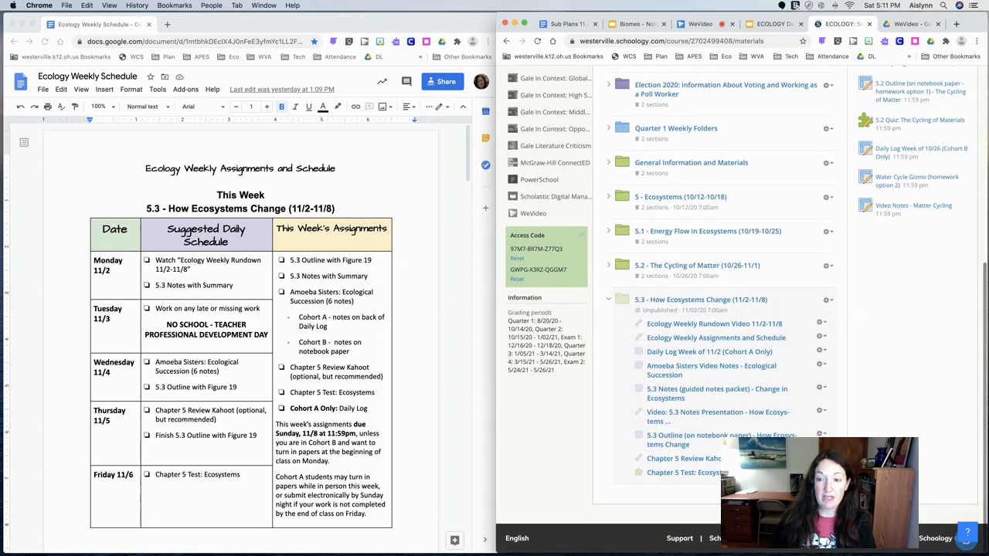
mouse_move(717, 416)
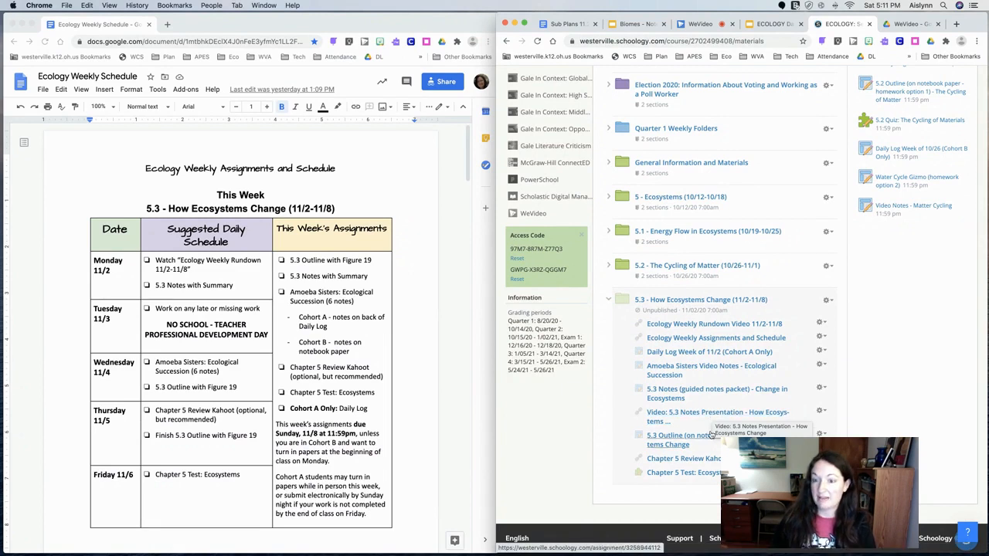
- Reach the 5.3 Student Notes Handout - How Ecosystems Change via the guided notes packet assignment
click(717, 393)
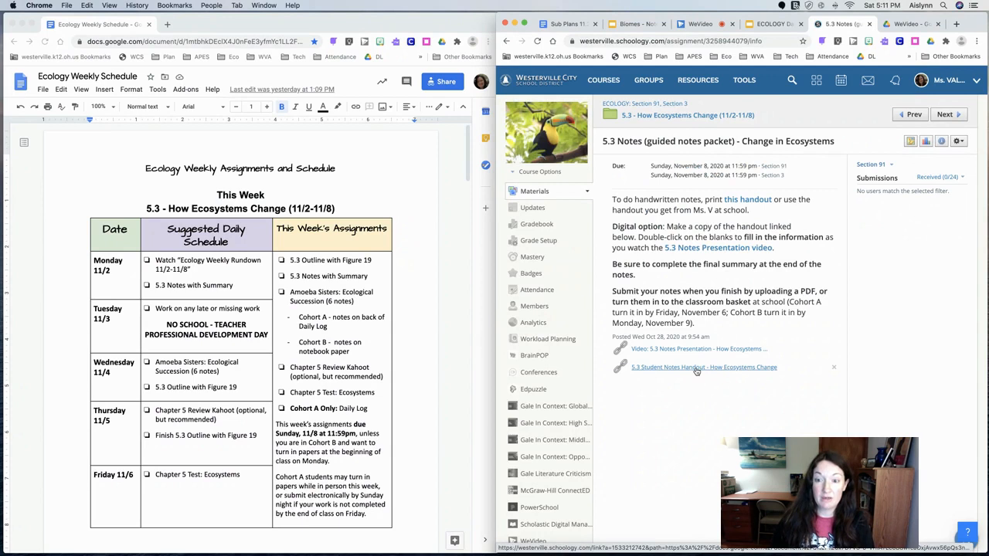
click(704, 368)
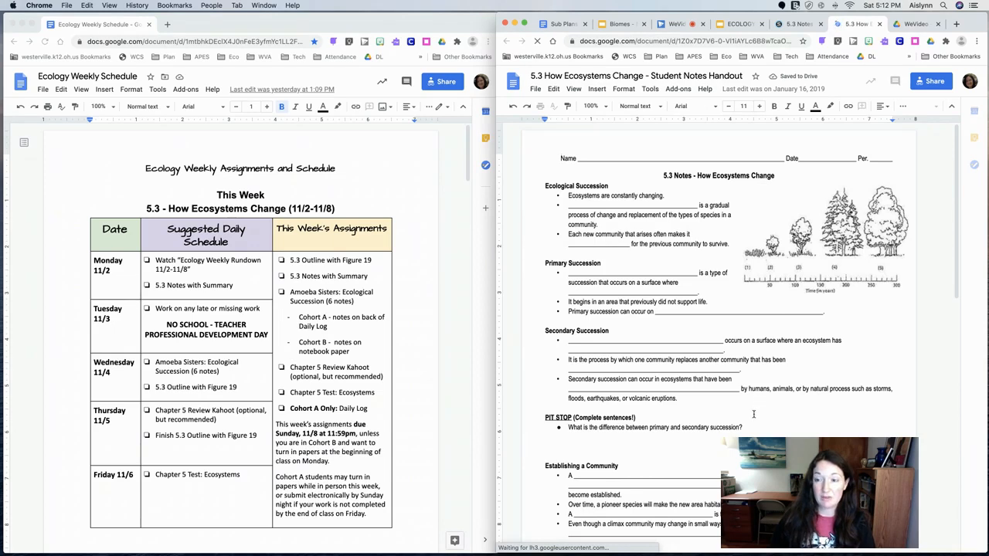
- Review the handout in Google Docs and return to the 5.3 Notes assignment page
scroll(down, 3)
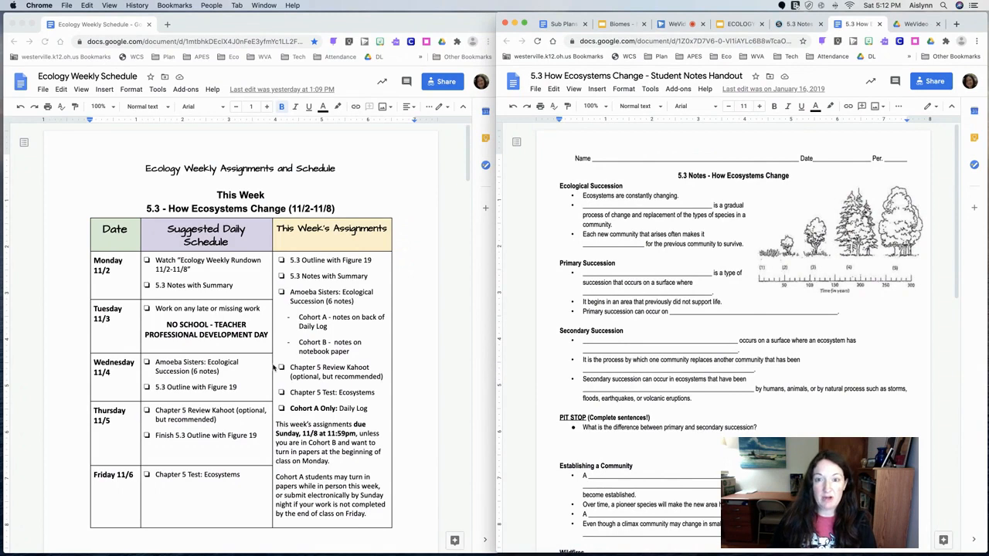
mouse_move(250, 343)
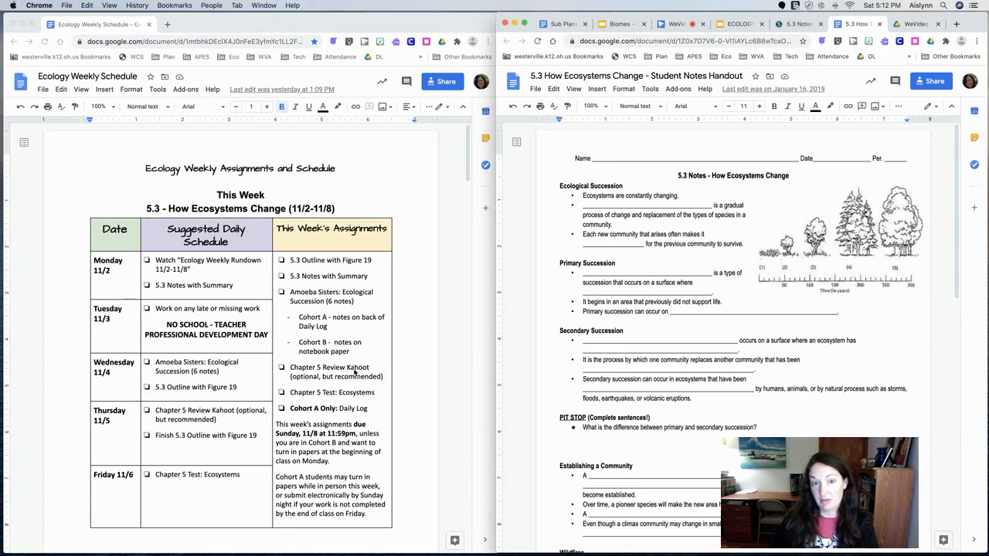
mouse_move(409, 358)
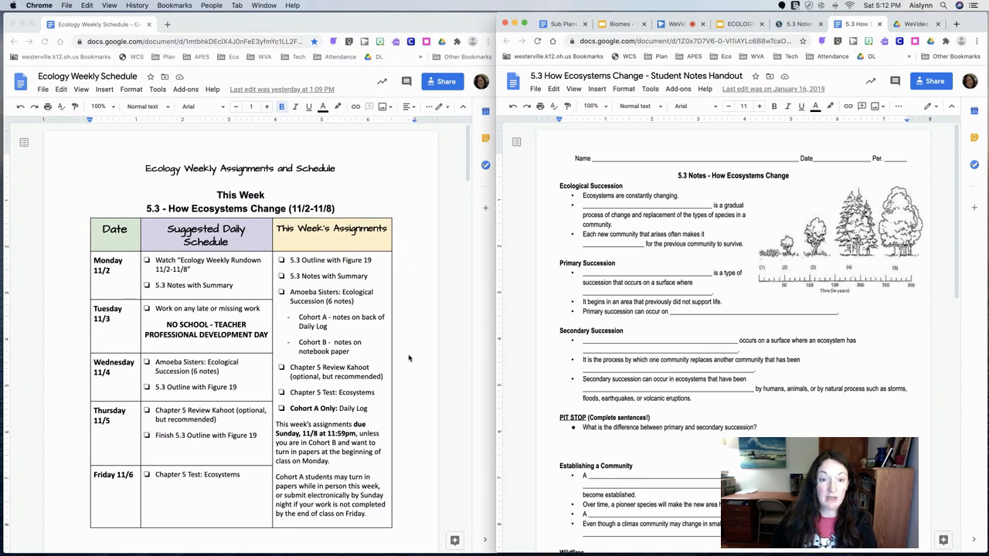
mouse_move(355, 375)
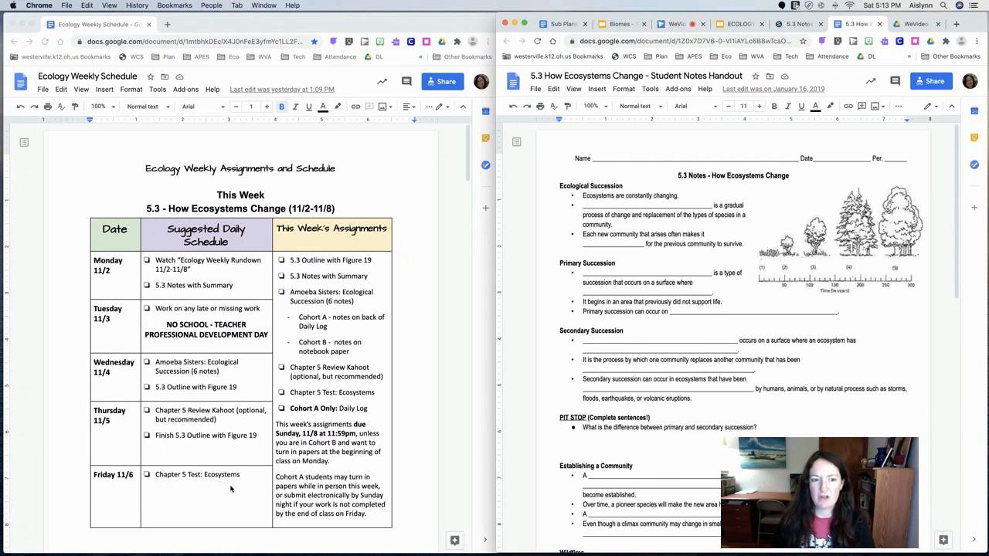
mouse_move(239, 506)
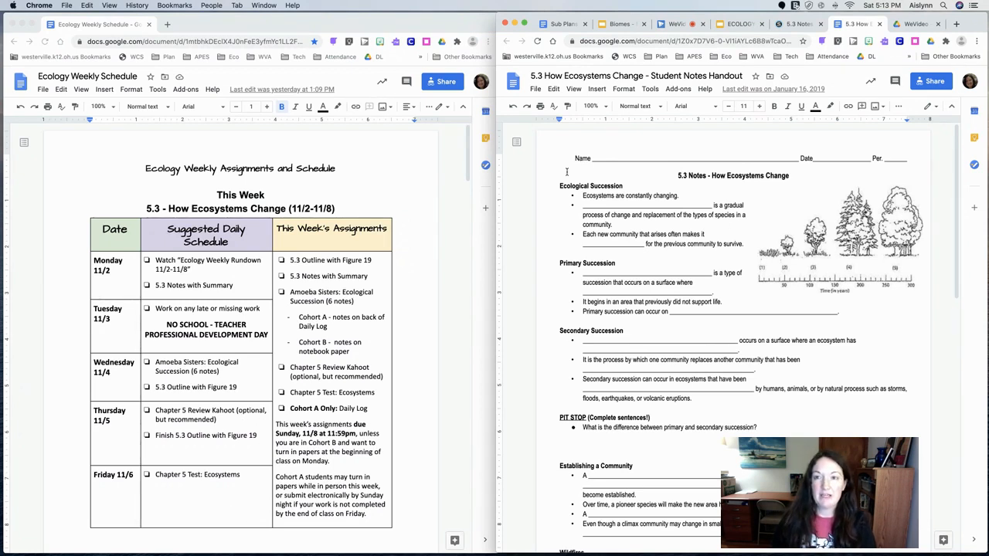
click(796, 24)
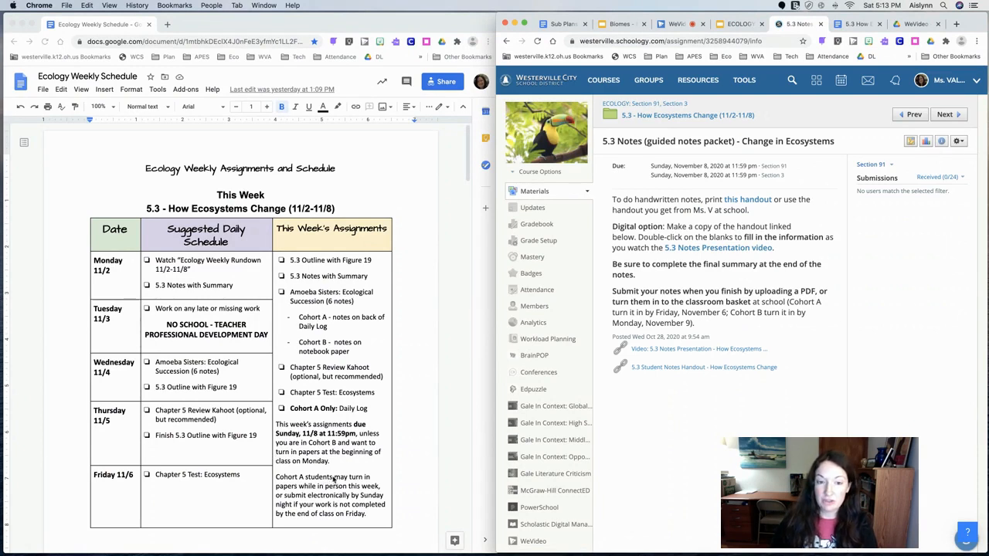
mouse_move(283, 346)
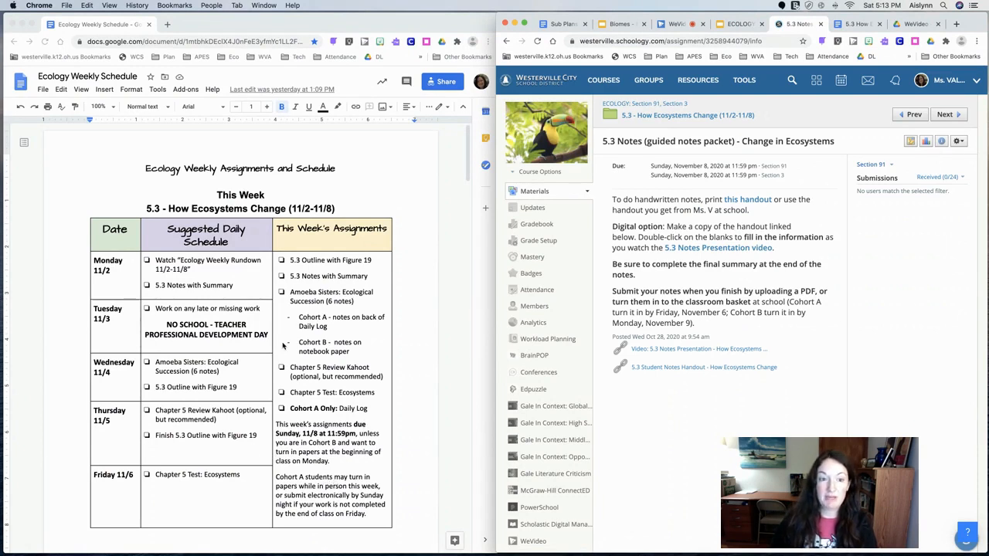
mouse_move(209, 547)
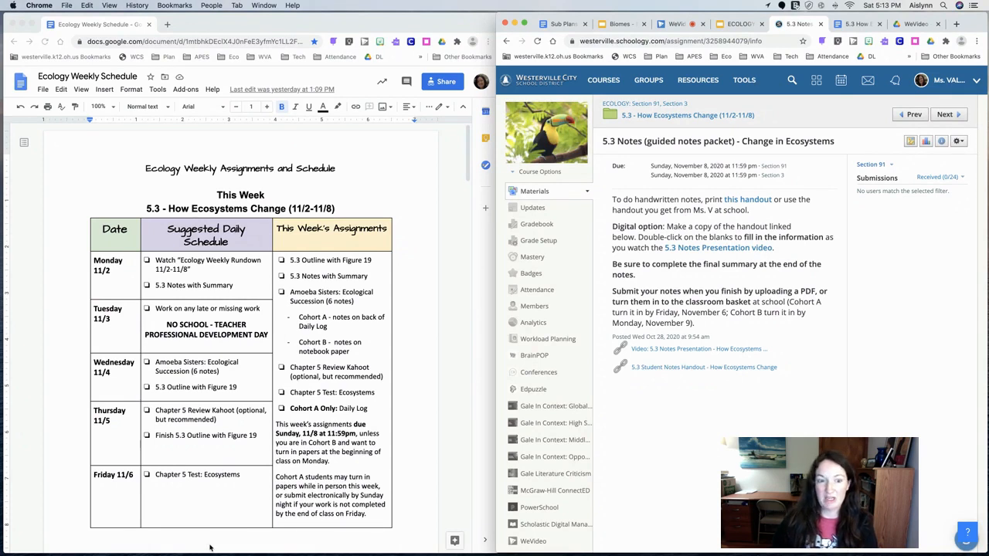
mouse_move(286, 533)
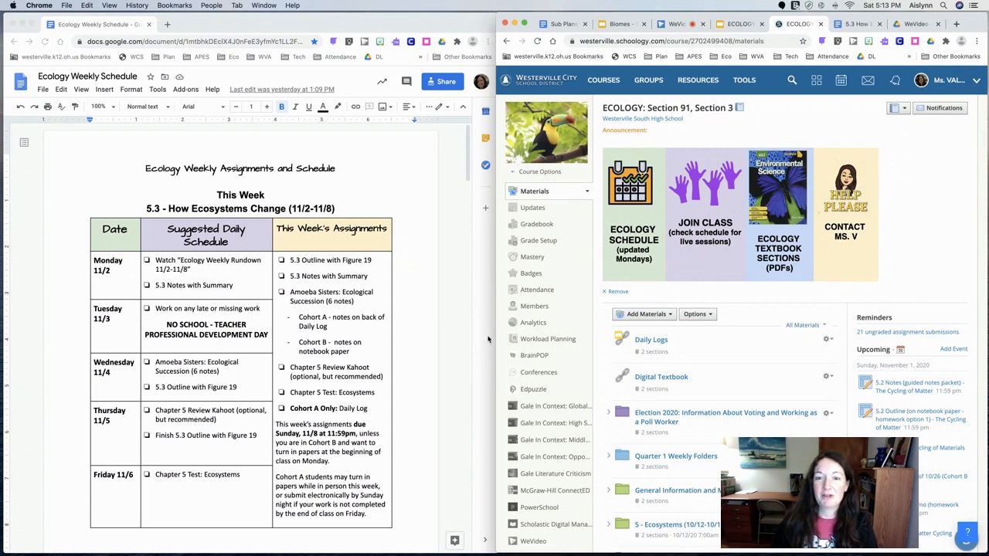
mouse_move(491, 361)
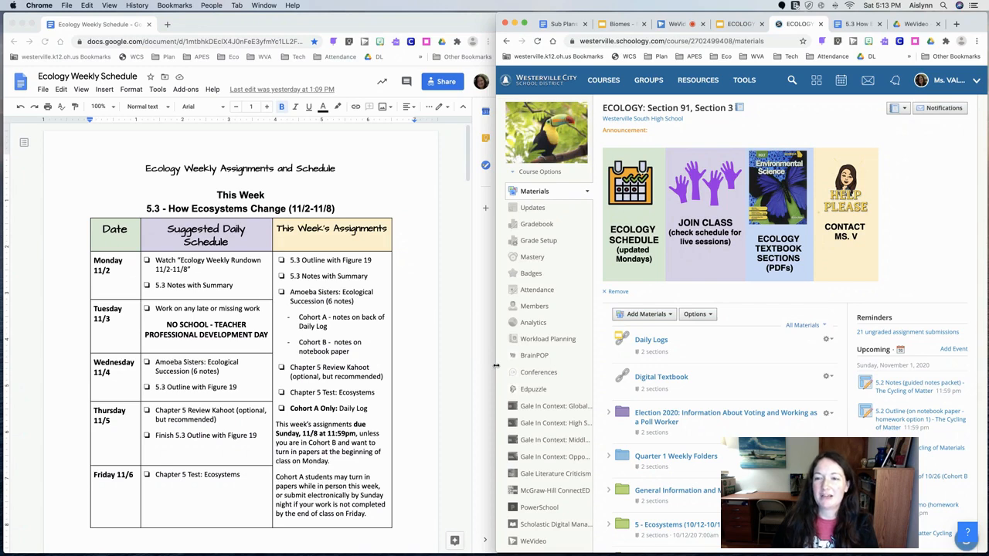
mouse_move(491, 356)
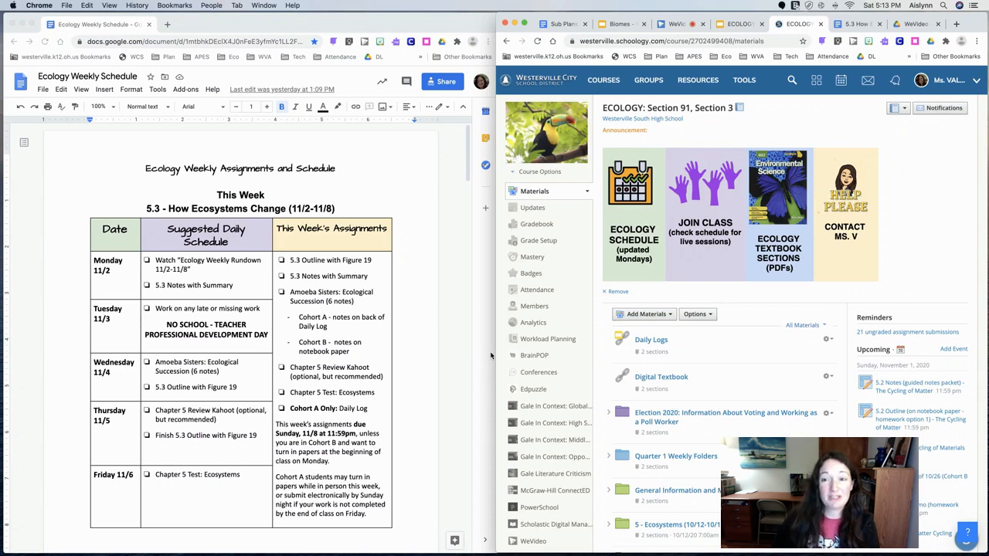